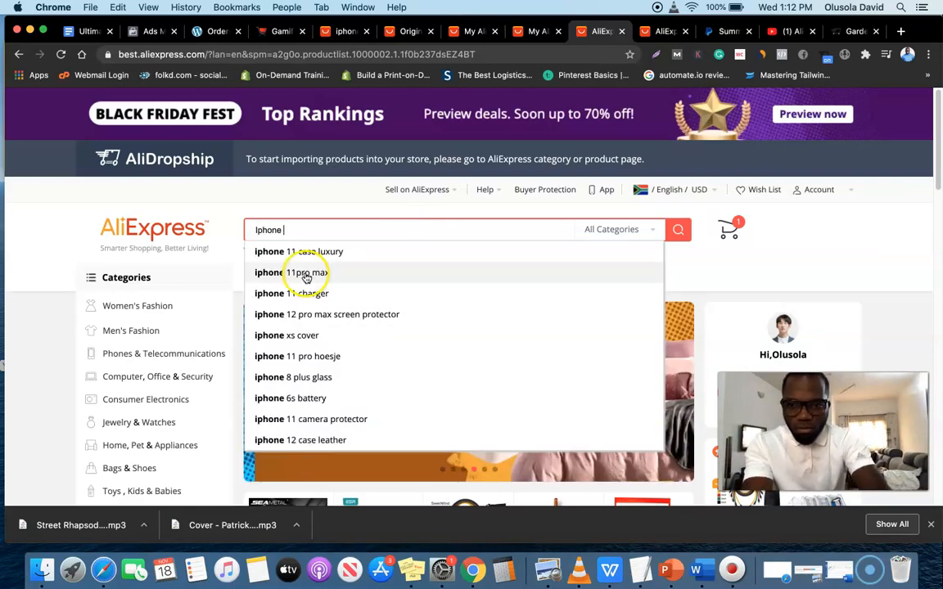
Step: Search 'iphone 11 case luxury' and view the Lens Protection Clear Phone Case listing's options and shipping
click(299, 251)
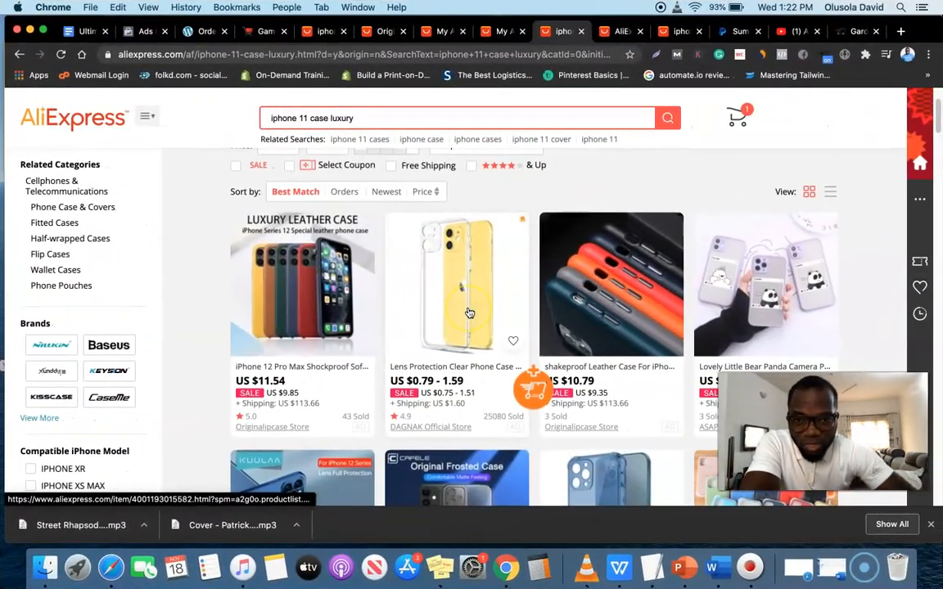
click(465, 310)
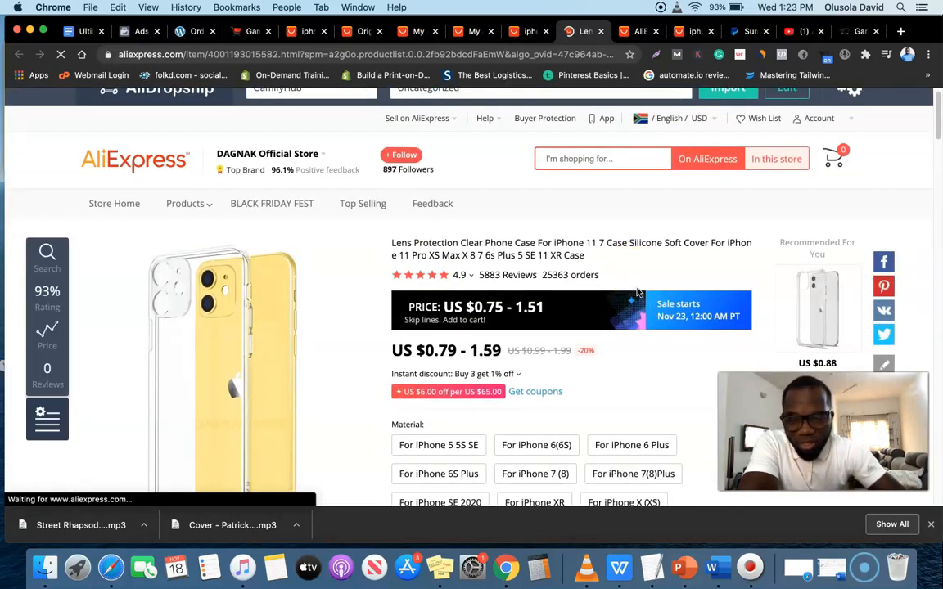
scroll(down, 3)
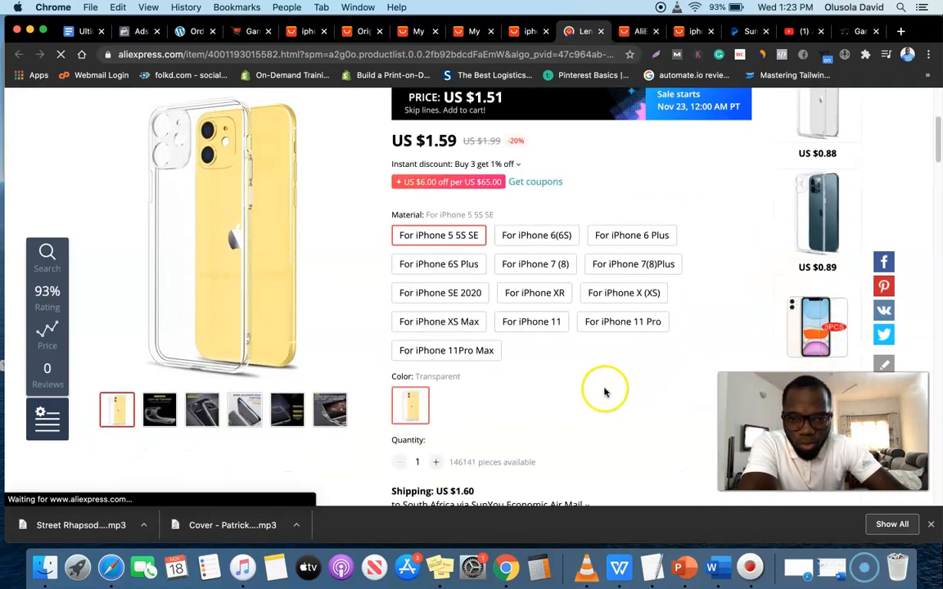
scroll(down, 3)
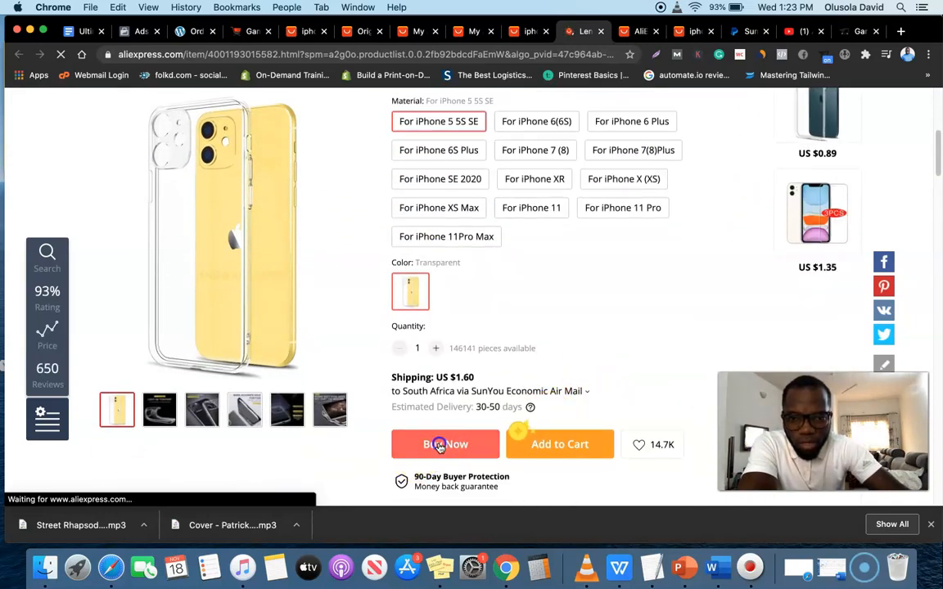
Step: Buy the clear case now, reaching checkout with a US $5.27 total
click(445, 444)
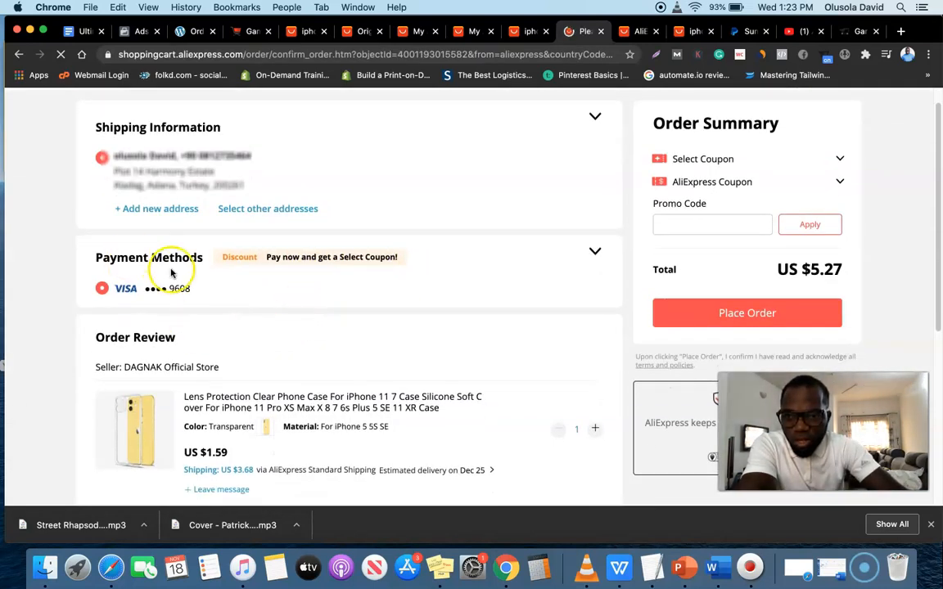
mouse_move(595, 251)
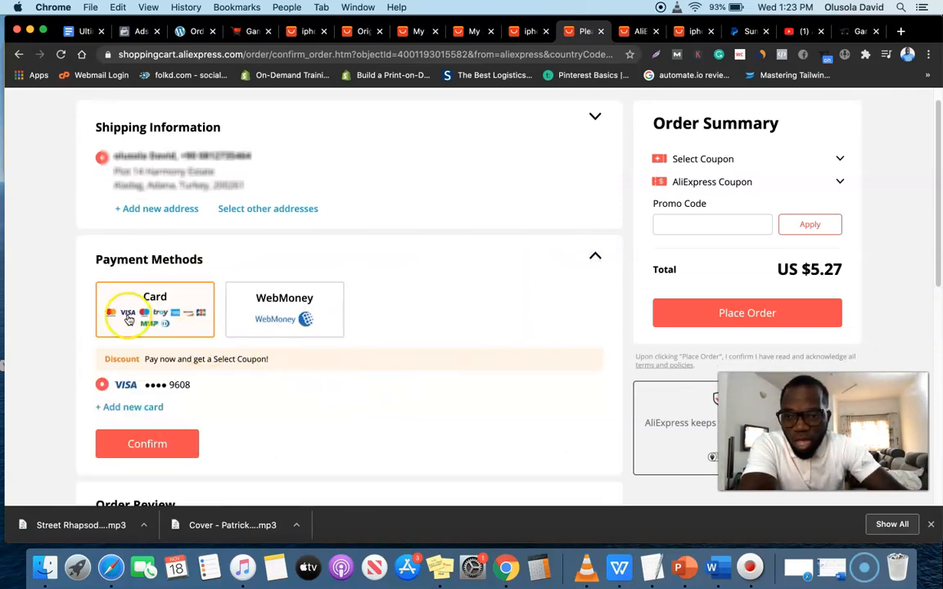
mouse_move(425, 272)
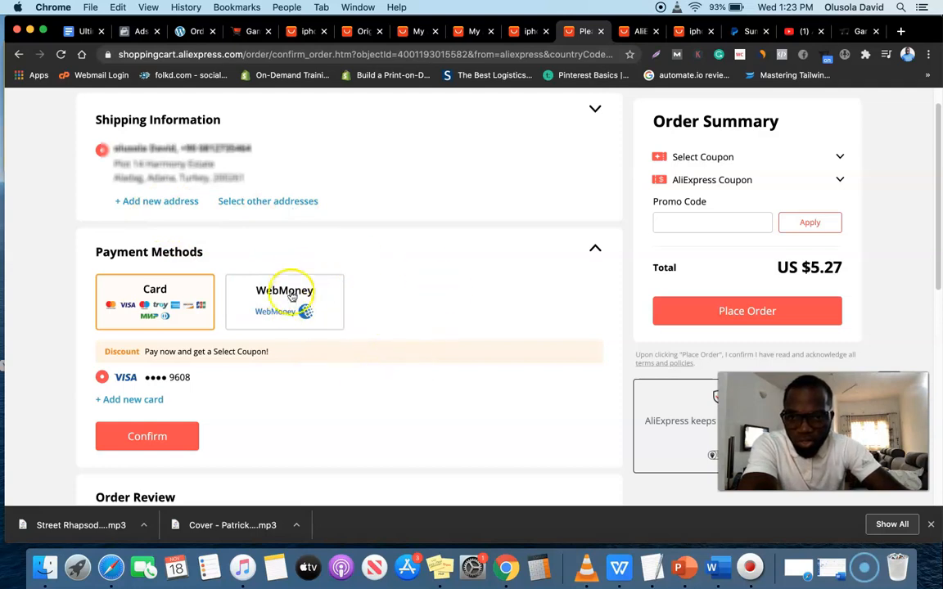
mouse_move(276, 213)
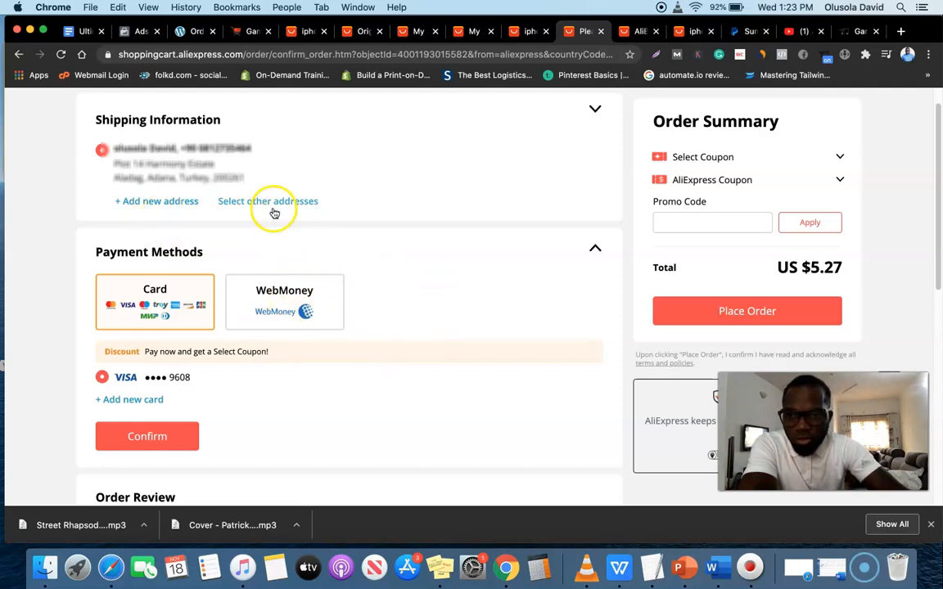
Step: Ship to the Hampton, Georgia US address (total US $5.64) and reveal PayPal among payment methods
click(268, 200)
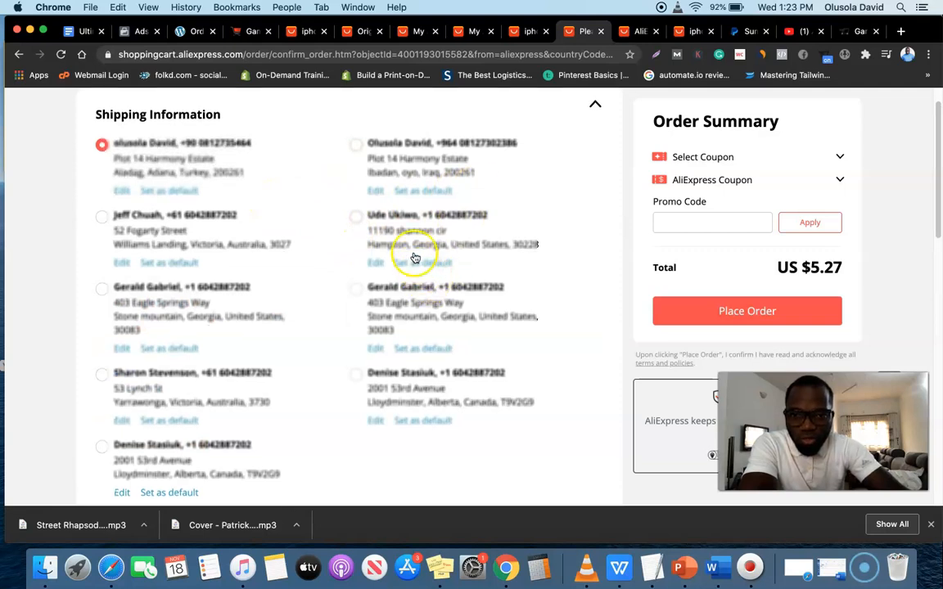
click(356, 220)
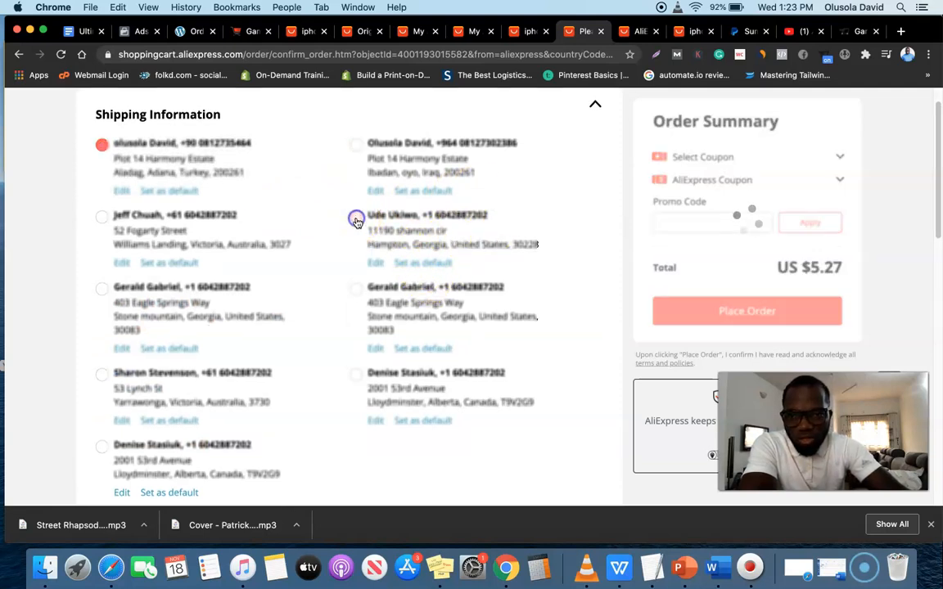
click(356, 217)
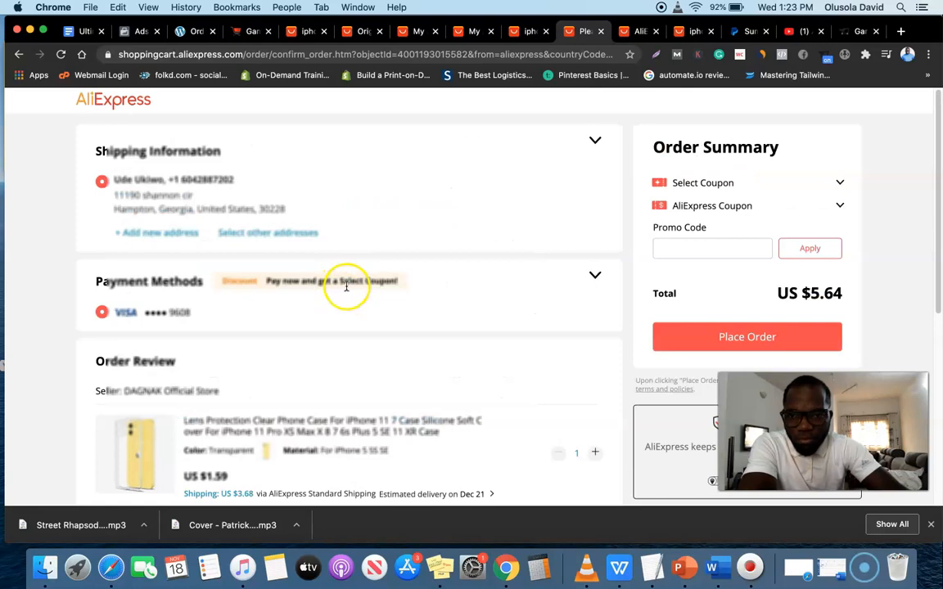
click(595, 275)
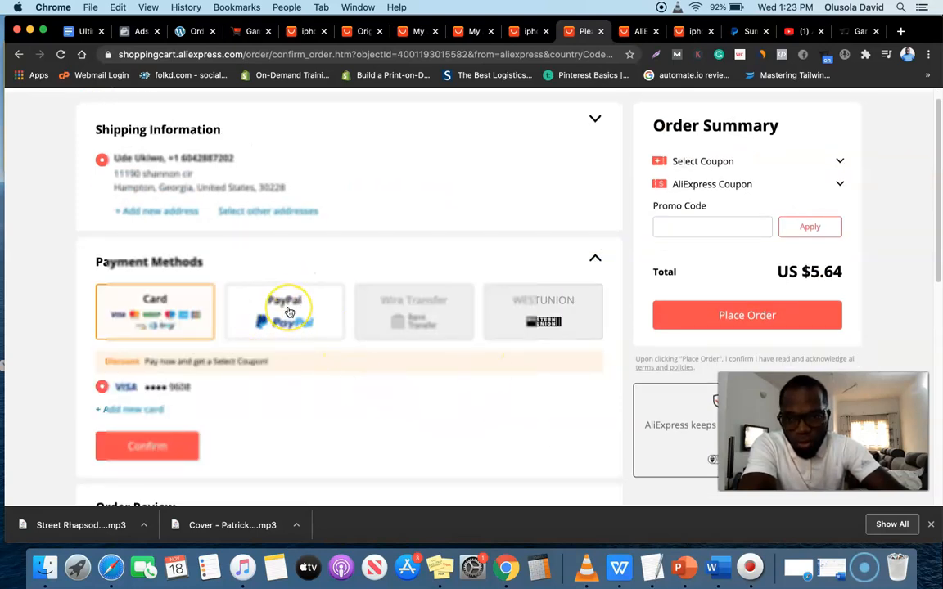
mouse_move(290, 320)
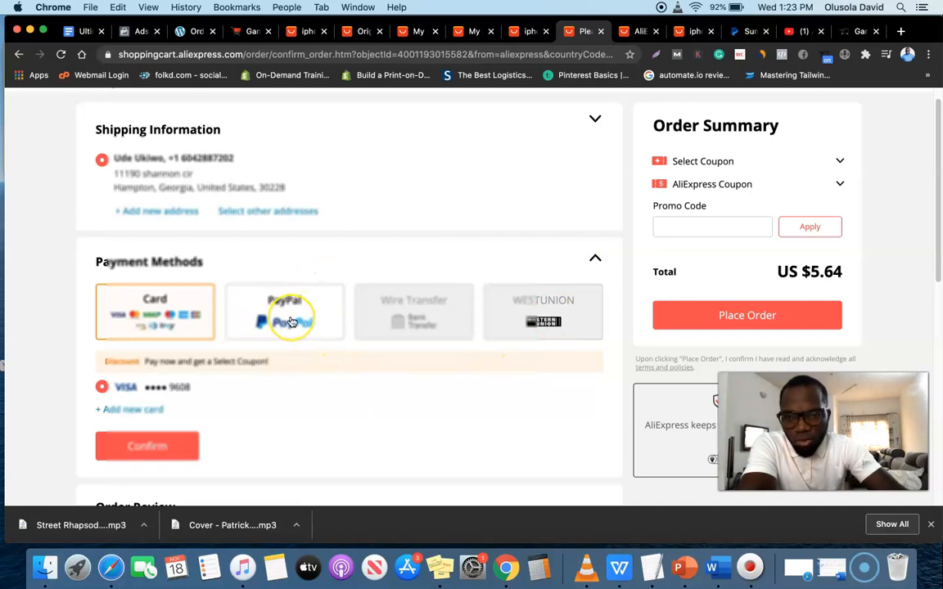